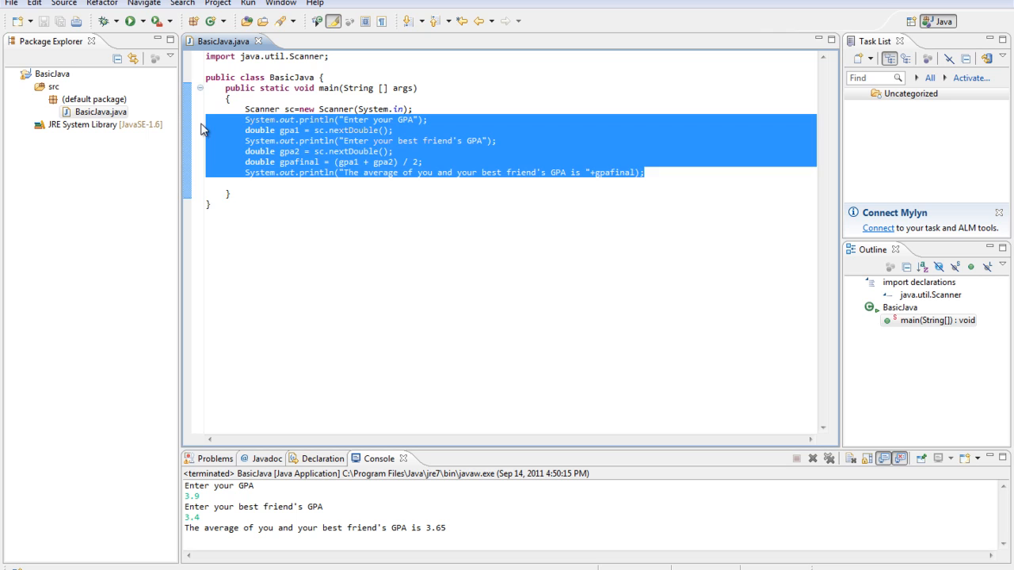
# Write a println asking how much money was made per hour at the first job.
pyautogui.write('Syste')
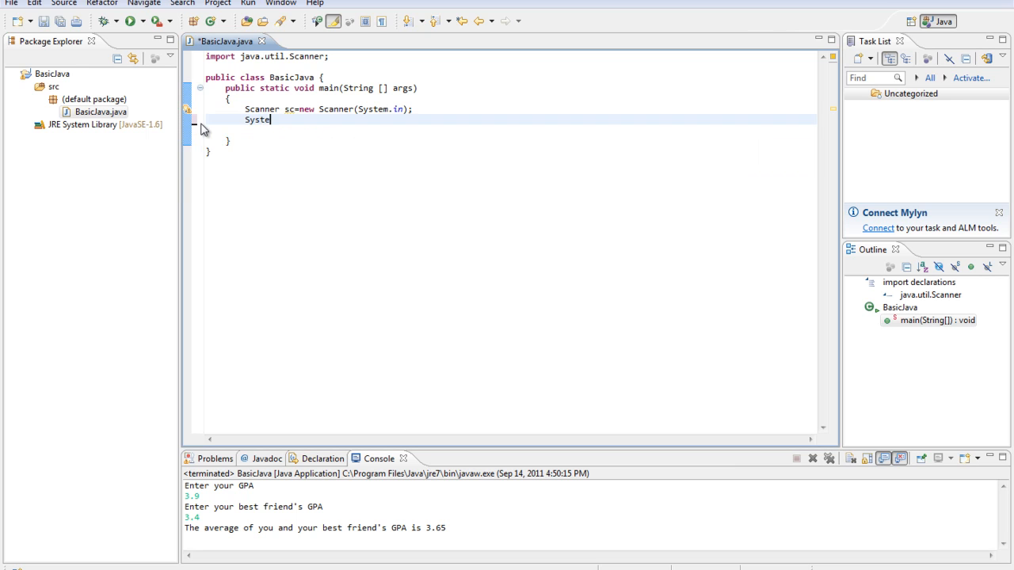
pyautogui.write('.out.')
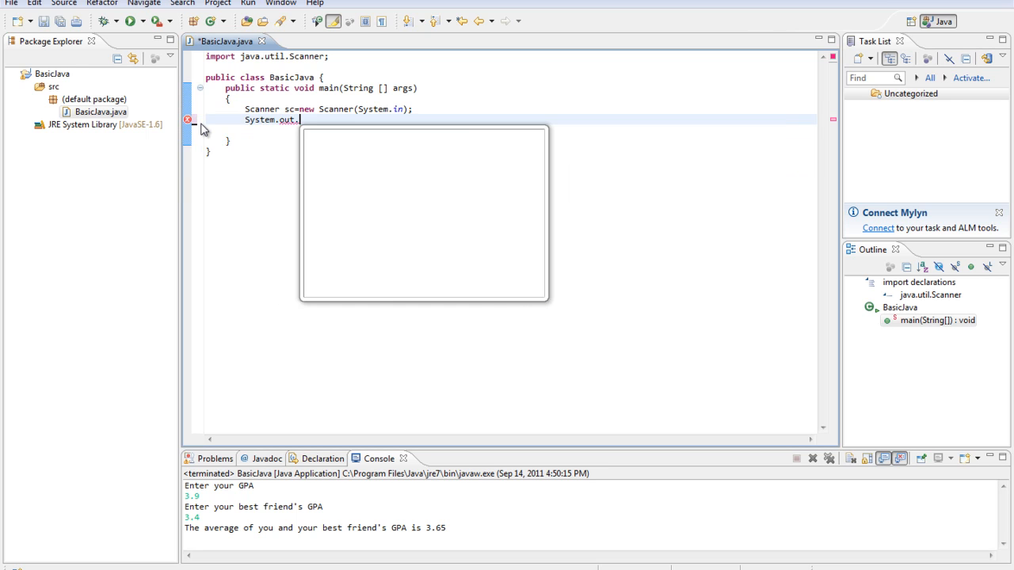
pyautogui.write('println("How much money')
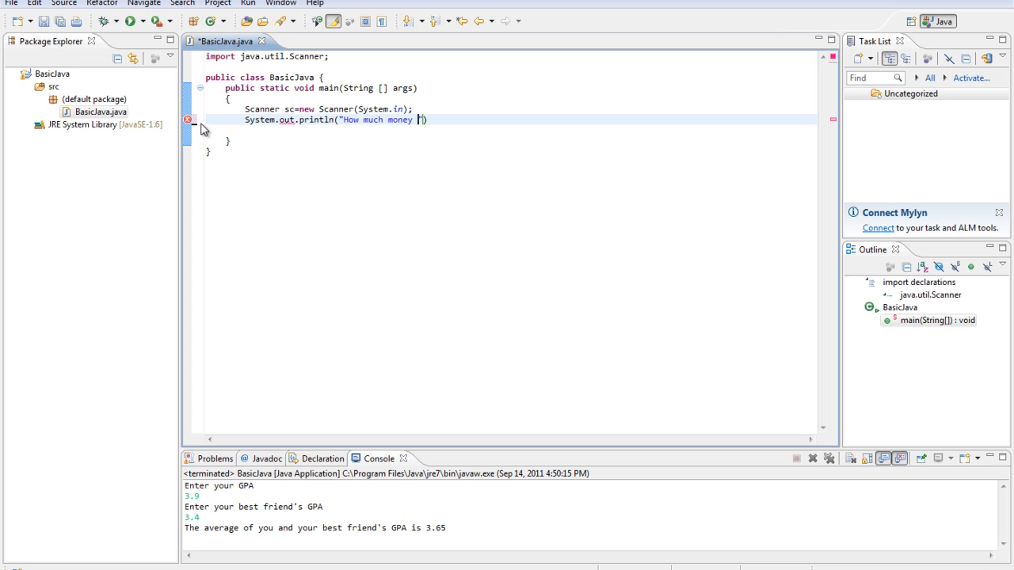
pyautogui.write('did you make at your first job')
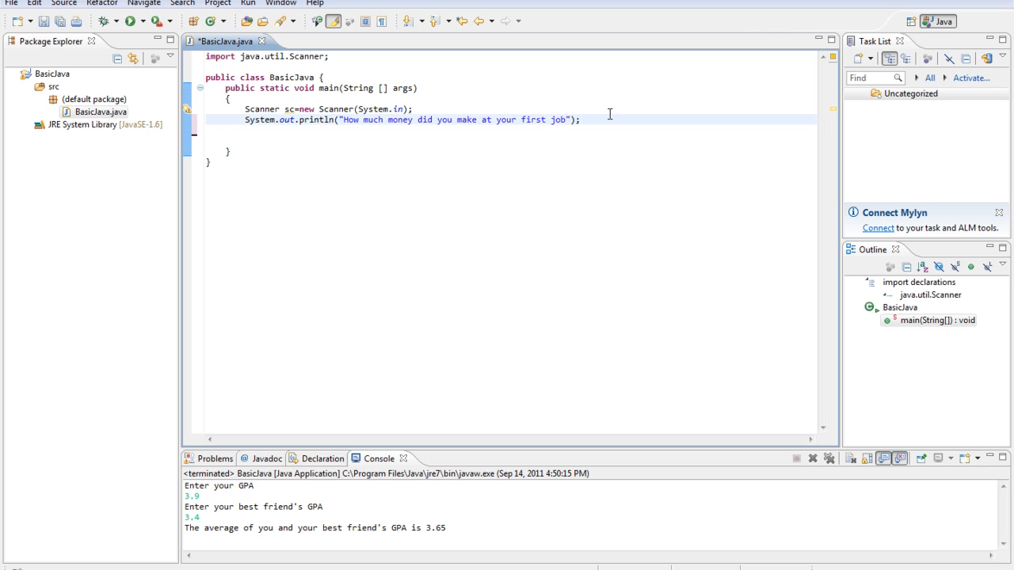
pyautogui.write('per')
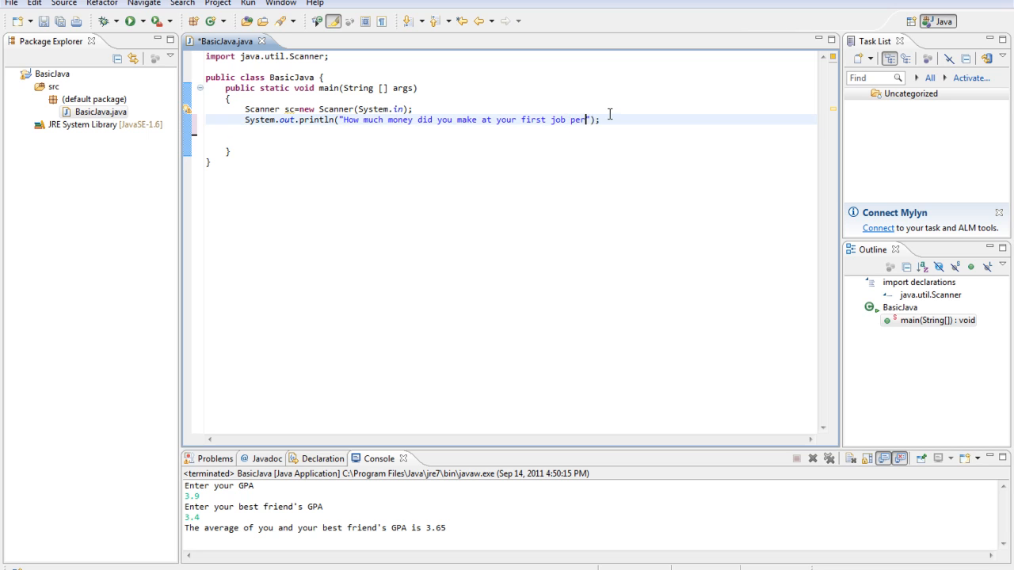
pyautogui.write('hour')
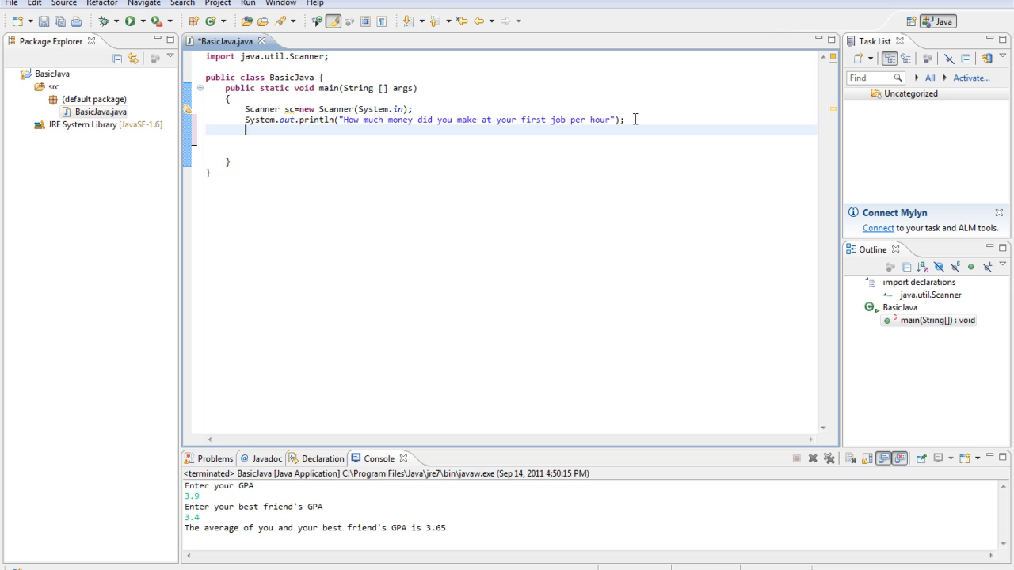
# Declare double wage1 = sc.nextDouble(); using the nextDouble completion.
pyautogui.write('double')
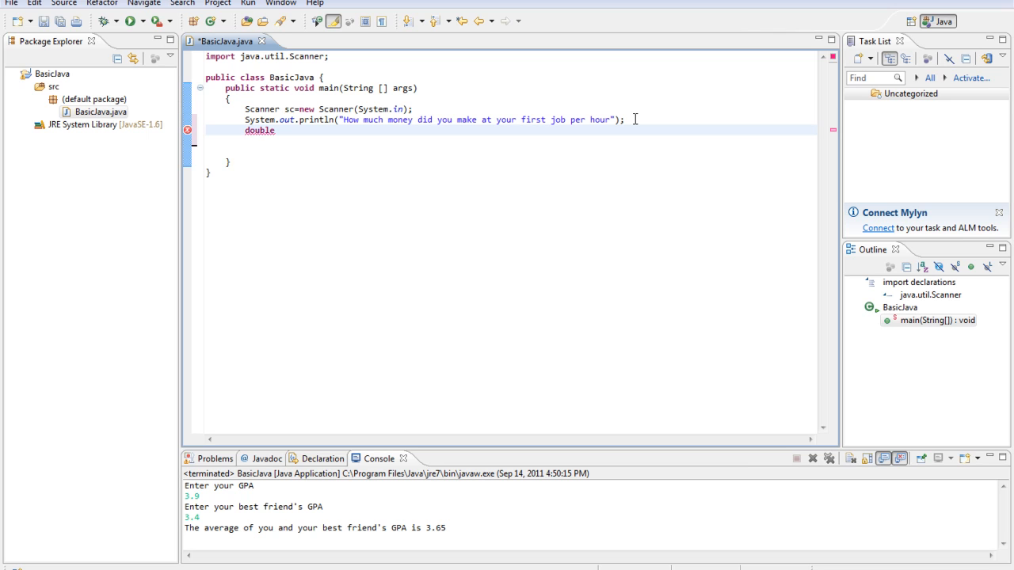
pyautogui.write('wage1')
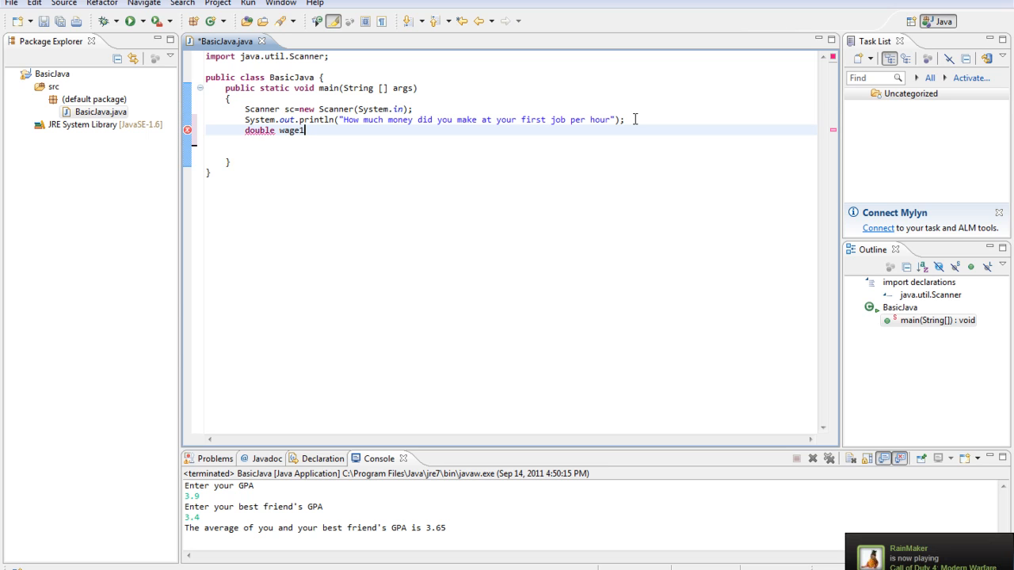
pyautogui.write('= sc.nextDouble')
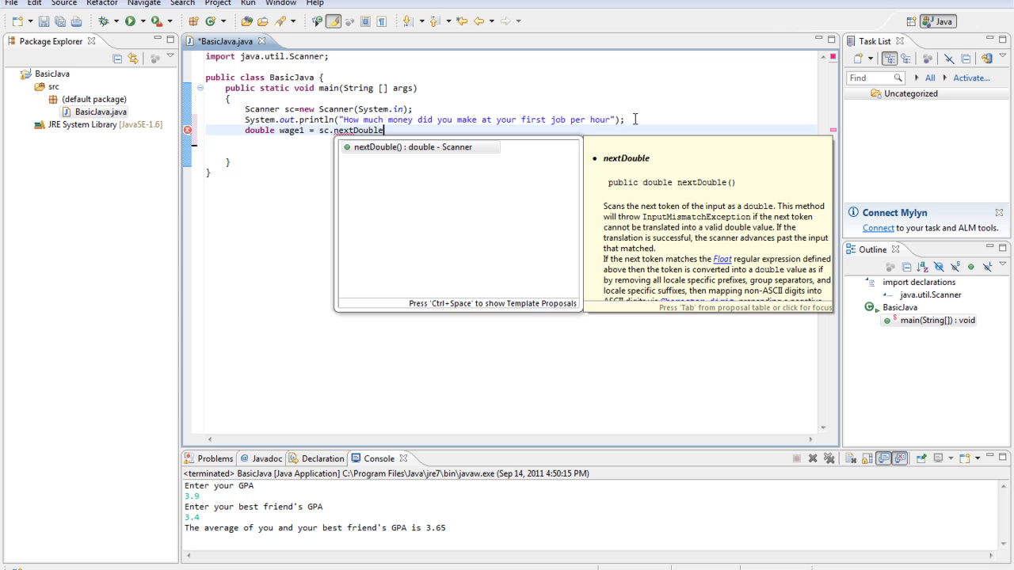
pyautogui.press('Escape')
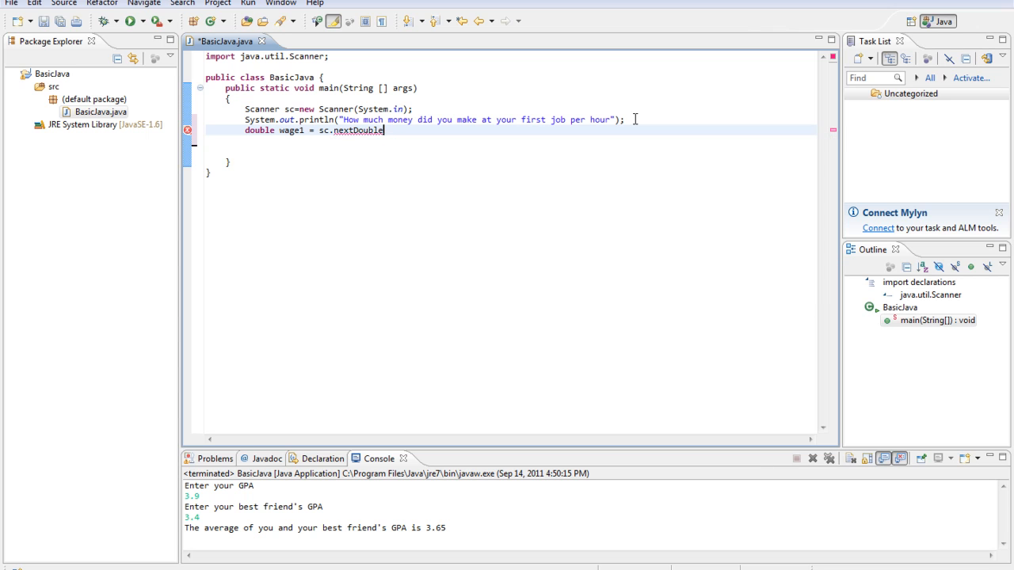
pyautogui.write('();')
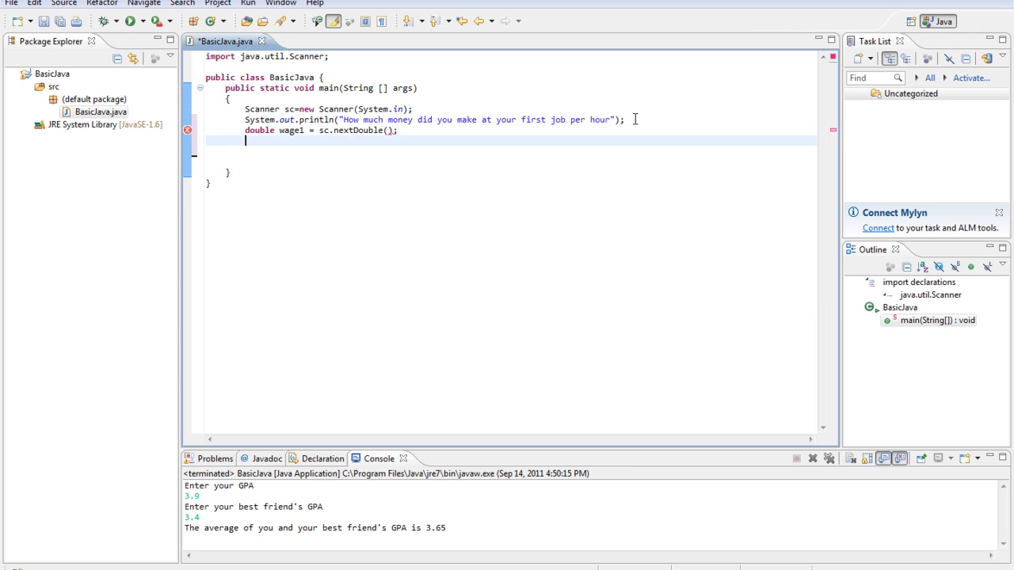
# Add a println asking the second job's hourly pay and read it into double wage2 via nextDouble.
pyautogui.write('System')
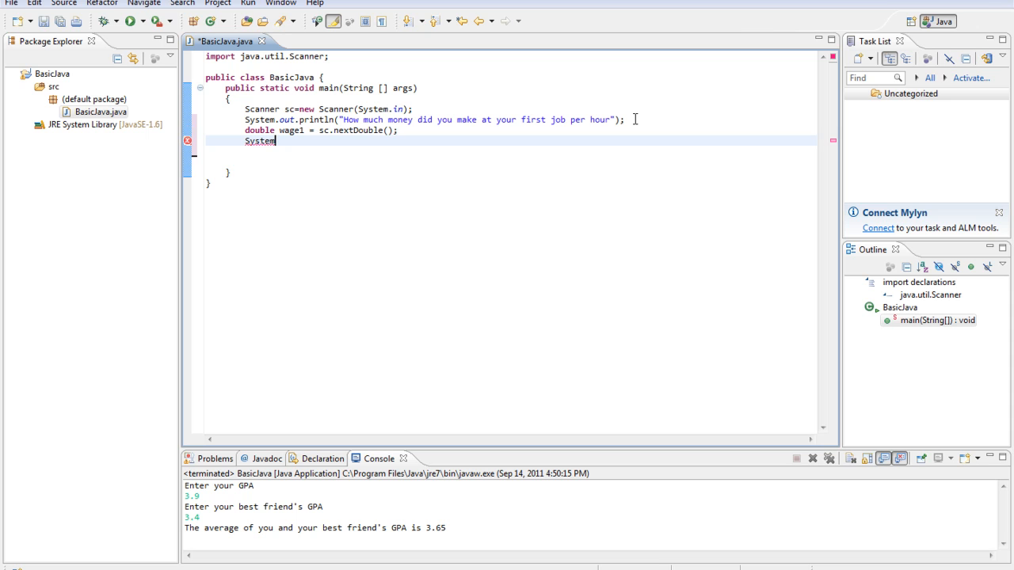
pyautogui.write('.')
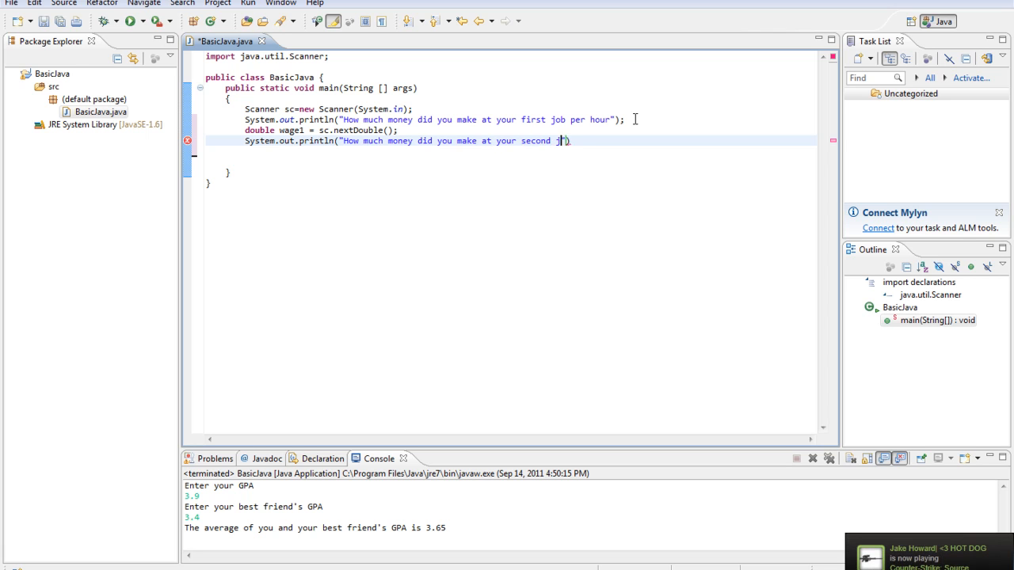
pyautogui.write('job per hour')
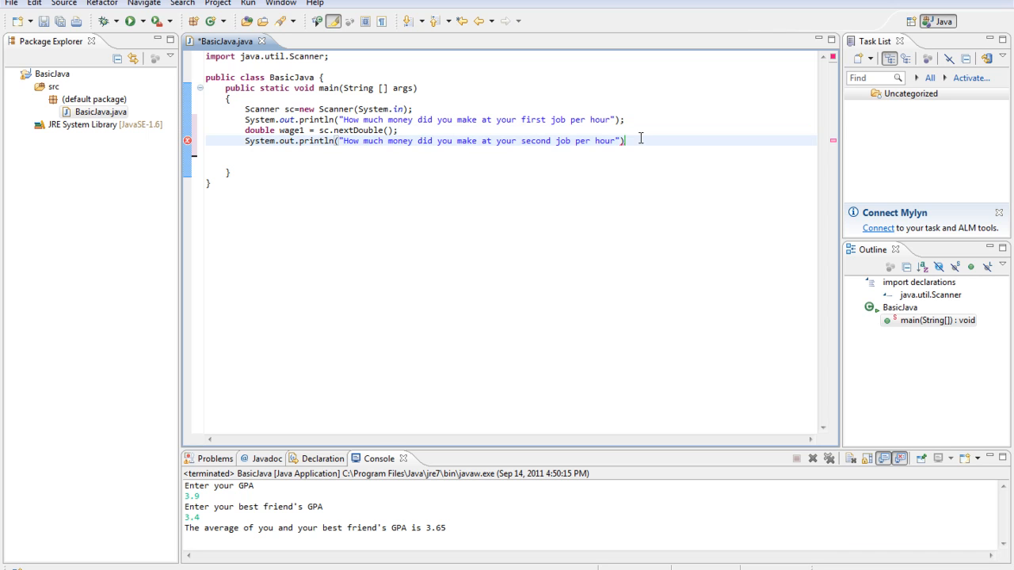
pyautogui.write(';')
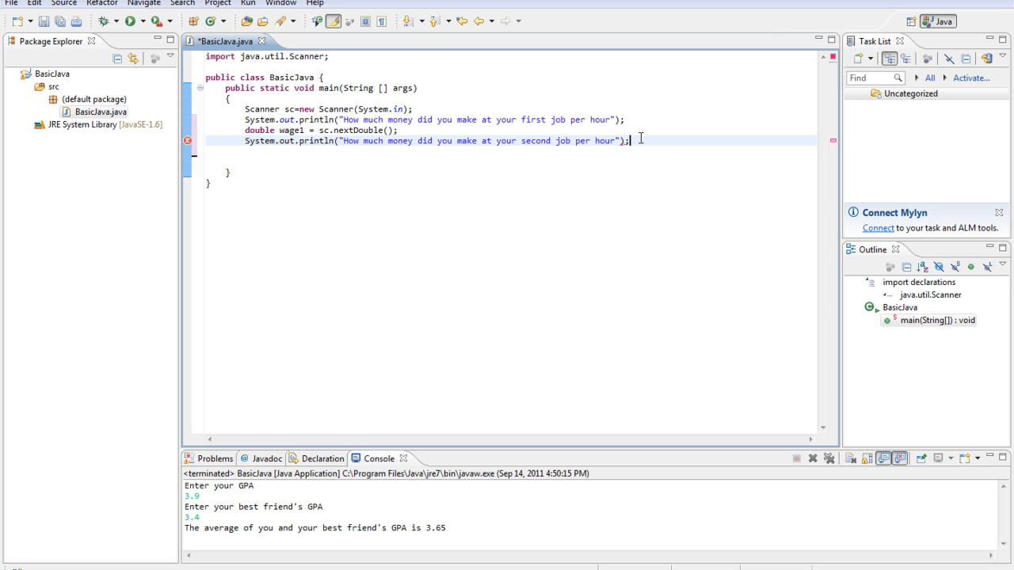
pyautogui.write('double wa')
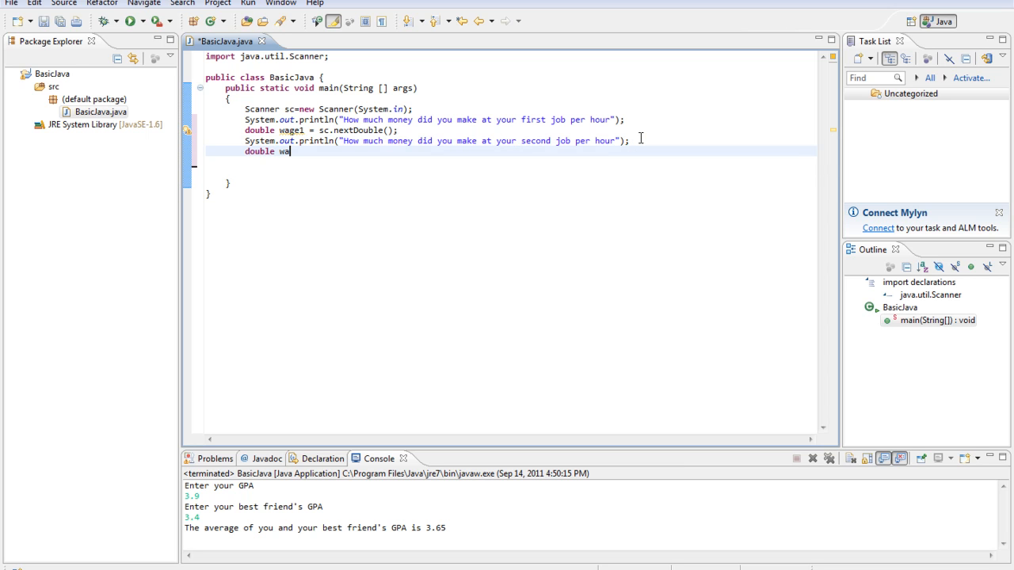
pyautogui.write('ge2 = sc.nextDouble();')
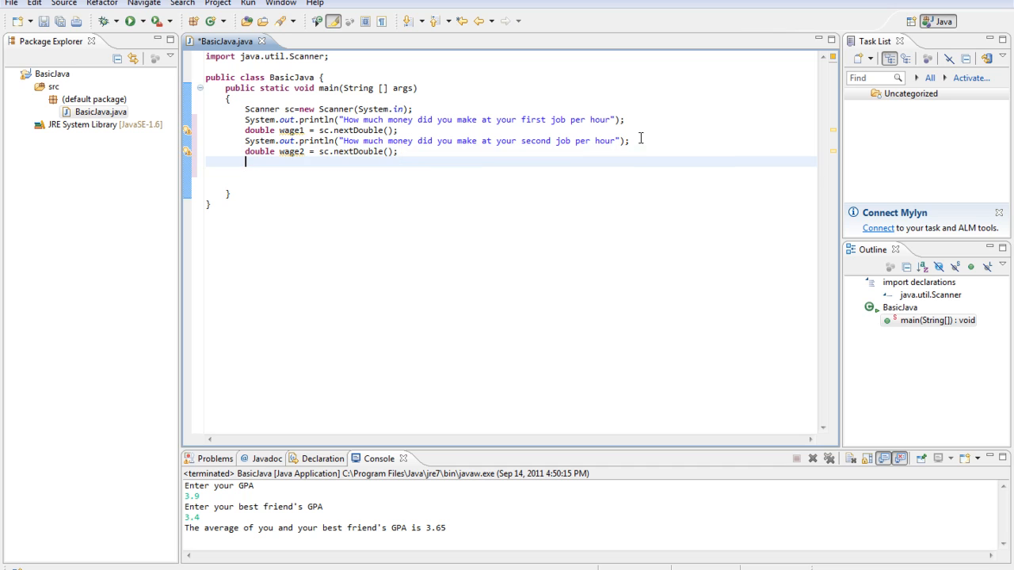
pyautogui.moveTo(425, 167)
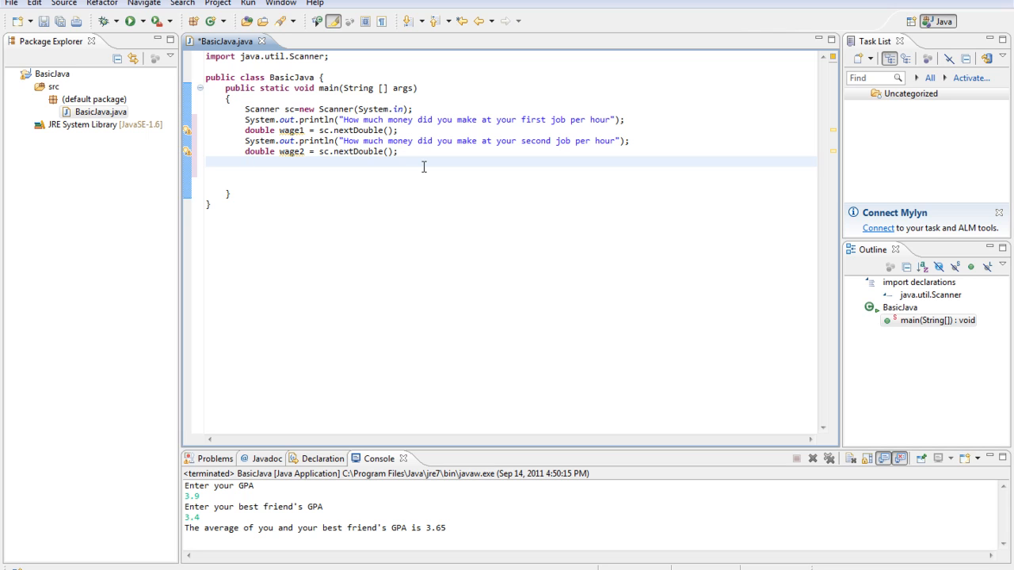
# Declare double wagetotal = wage1+wage2; summing the two wages.
pyautogui.write('double wag')
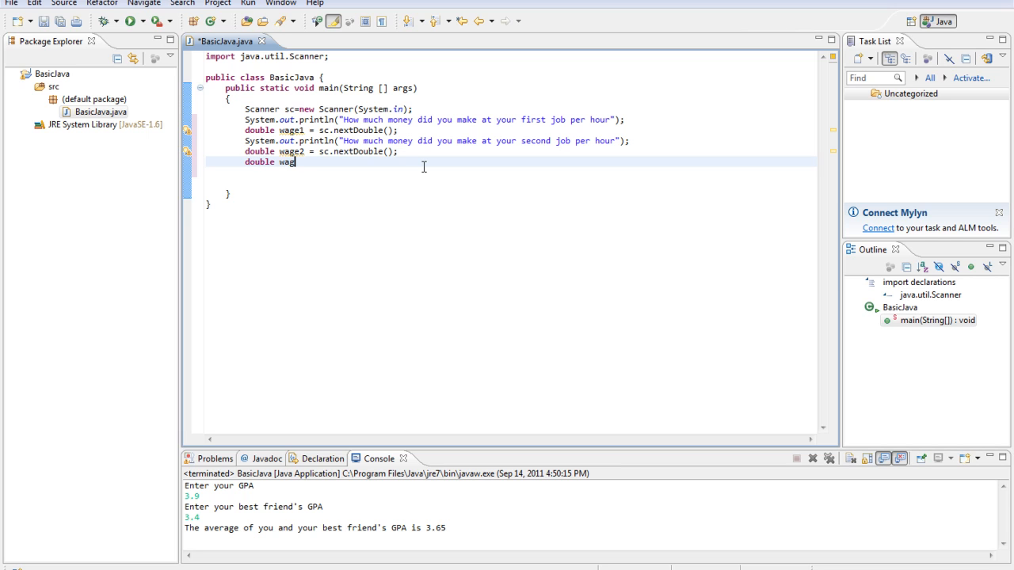
pyautogui.write('total')
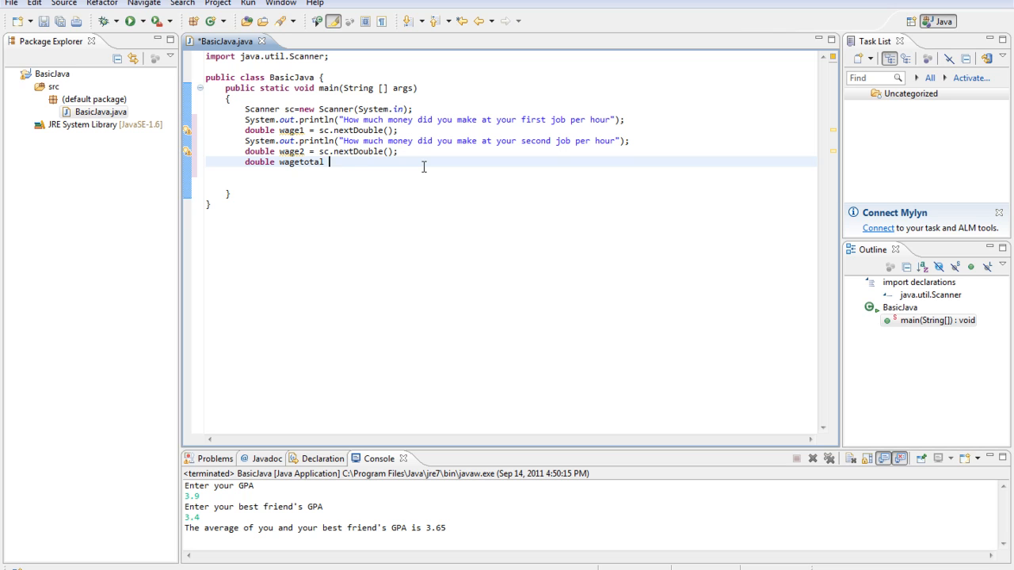
pyautogui.write('= wage1')
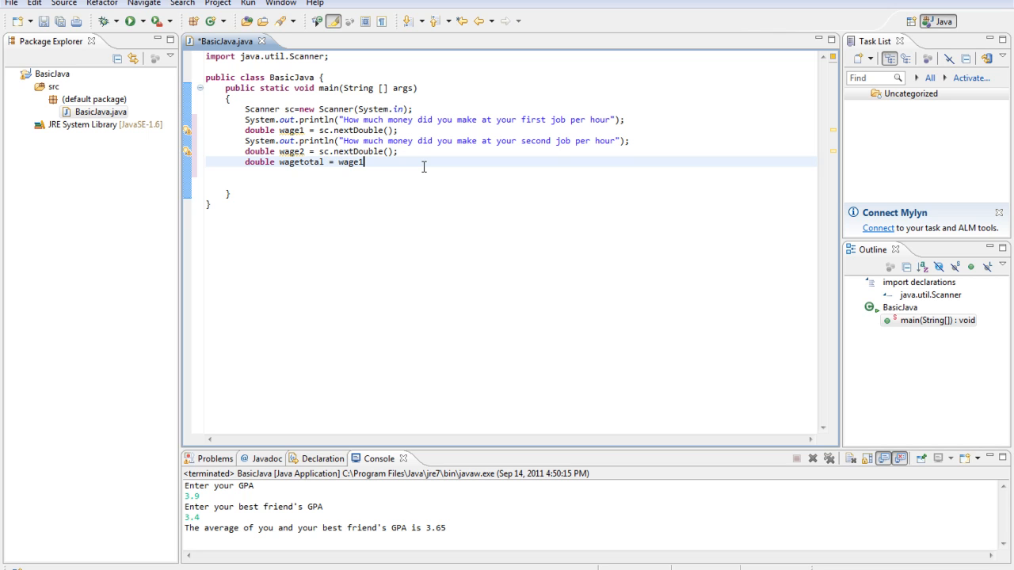
pyautogui.write('+wage2')
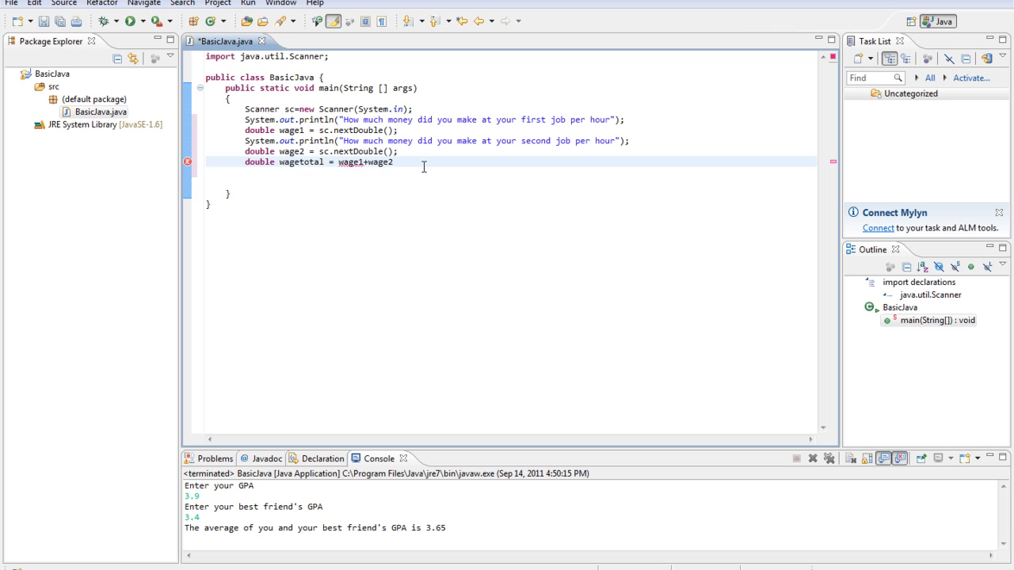
pyautogui.doubleClick(380, 161)
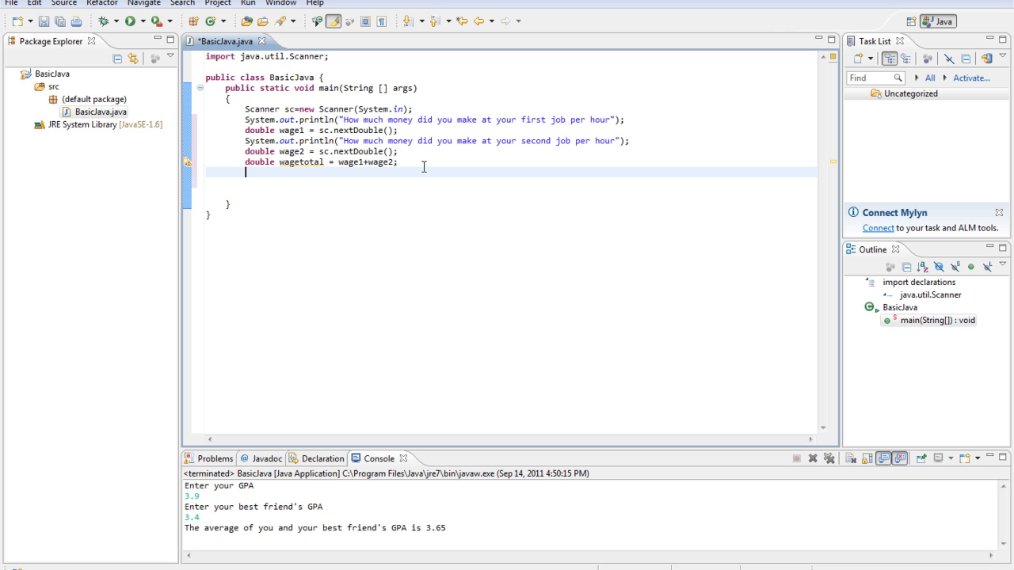
# Start an if statement testing whether wagetotal is below 7.
pyautogui.write('if')
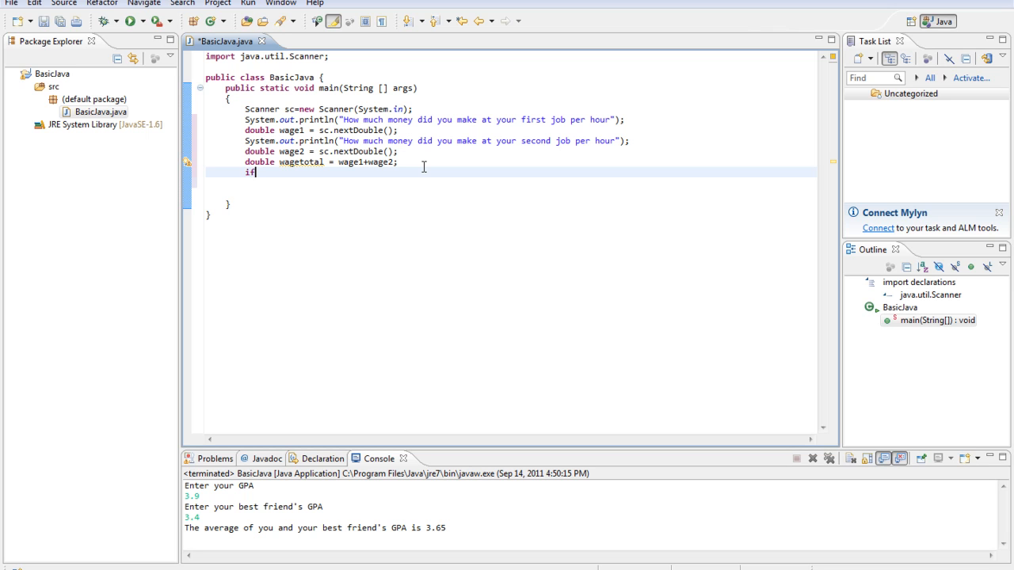
pyautogui.write('(wagetotal <')
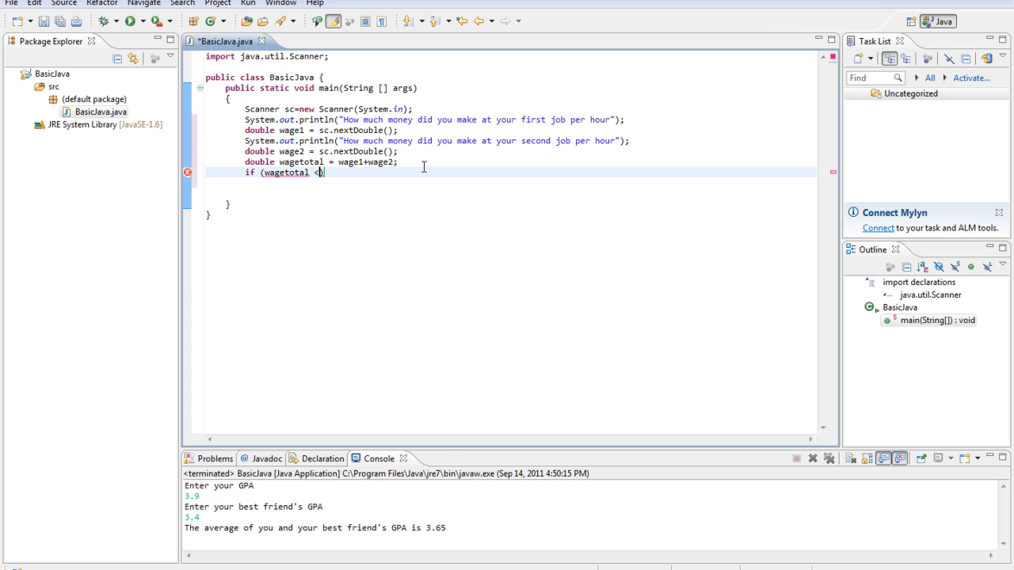
pyautogui.write('7)')
pyautogui.click(510, 183)
pyautogui.write('System.')
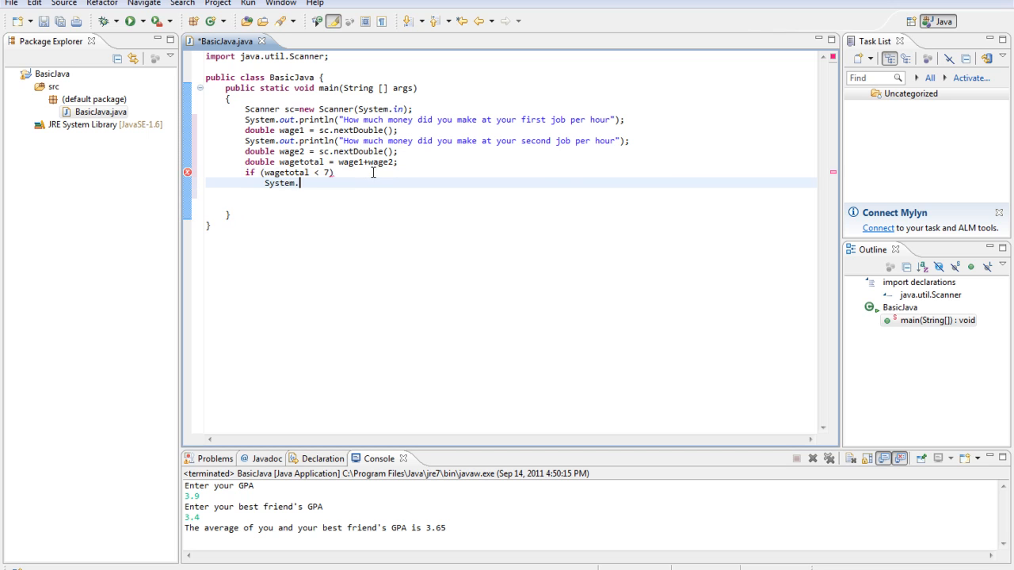
# Inside the if, print "Those wages were under minimum wage!".
pyautogui.write('out.prinln')
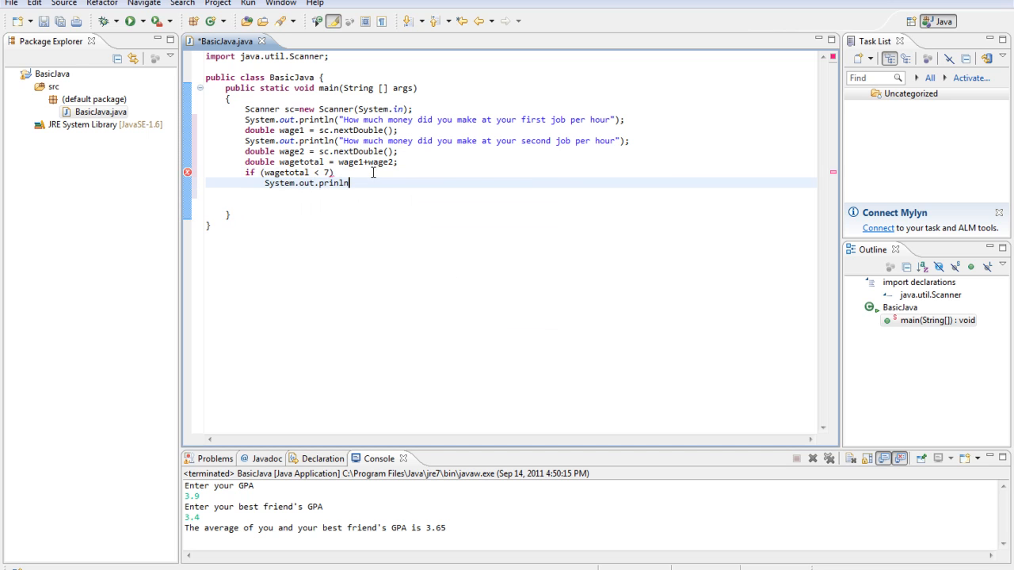
pyautogui.write('()')
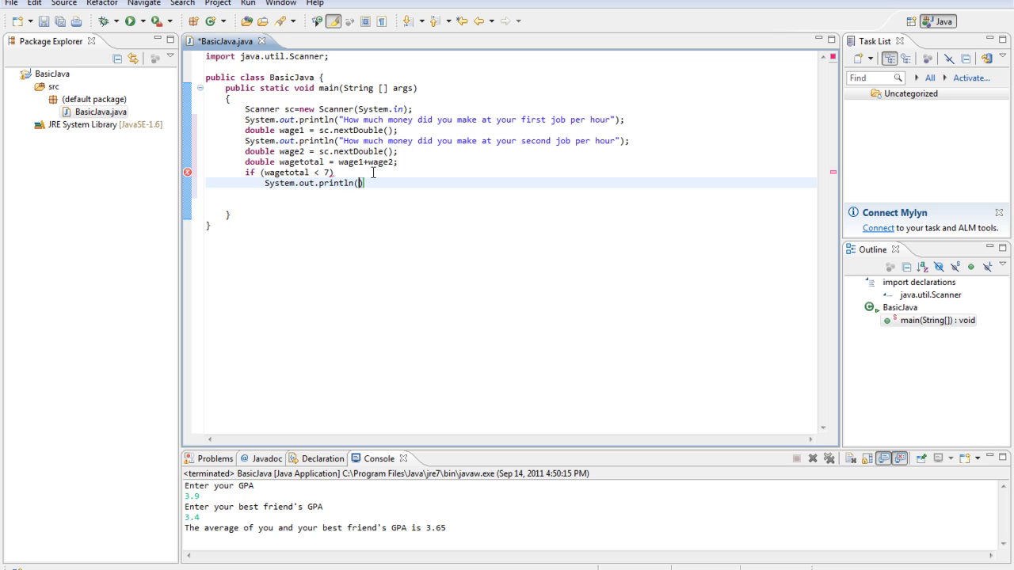
pyautogui.write('"')
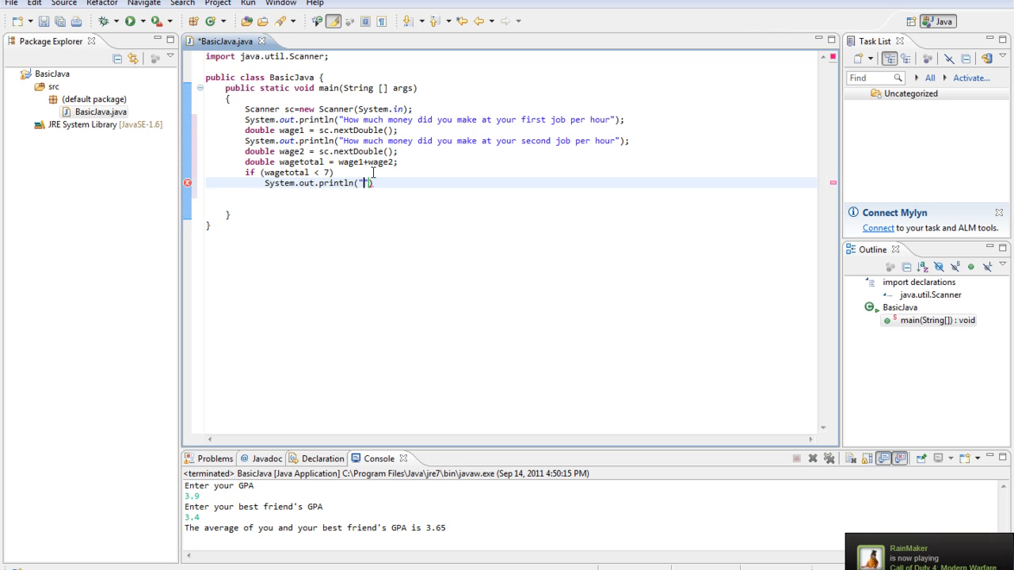
pyautogui.write('Those wages')
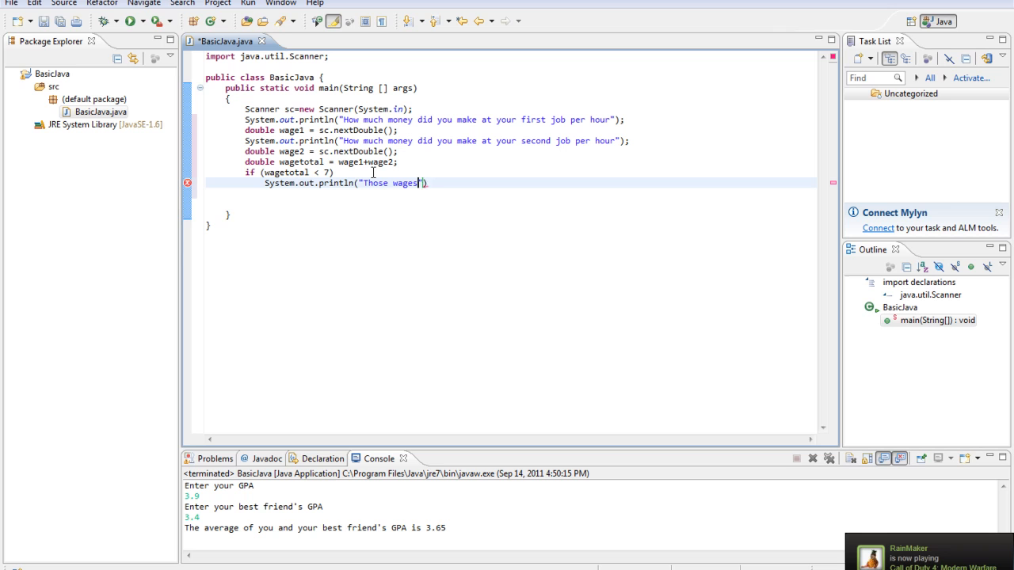
pyautogui.write('were')
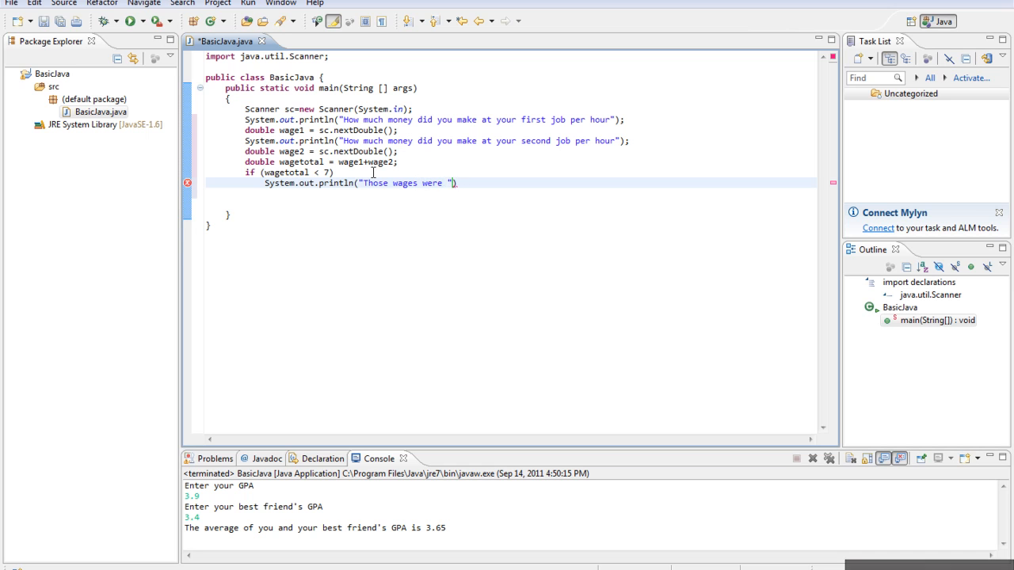
pyautogui.write('under minim')
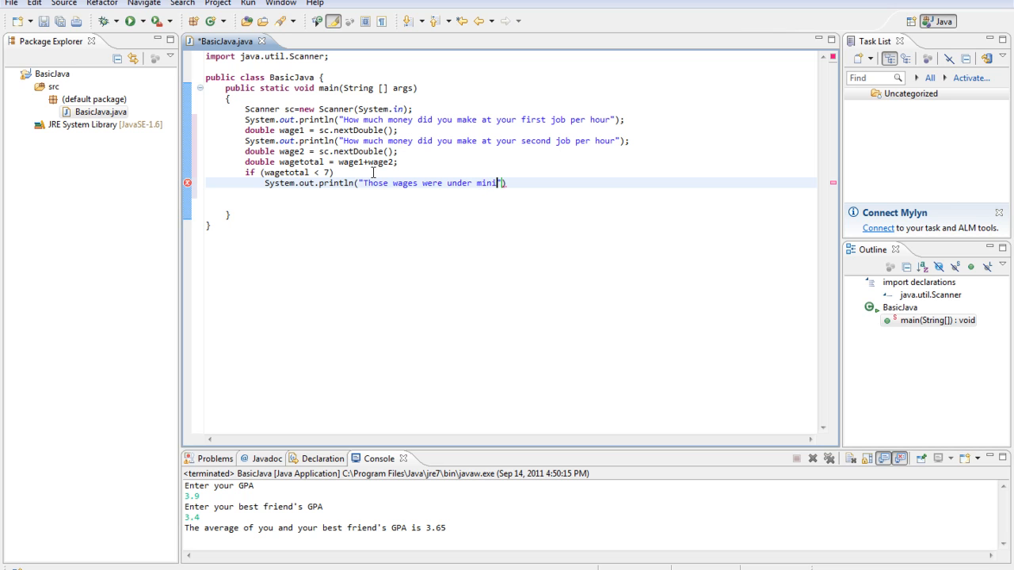
pyautogui.write('mum wage!')
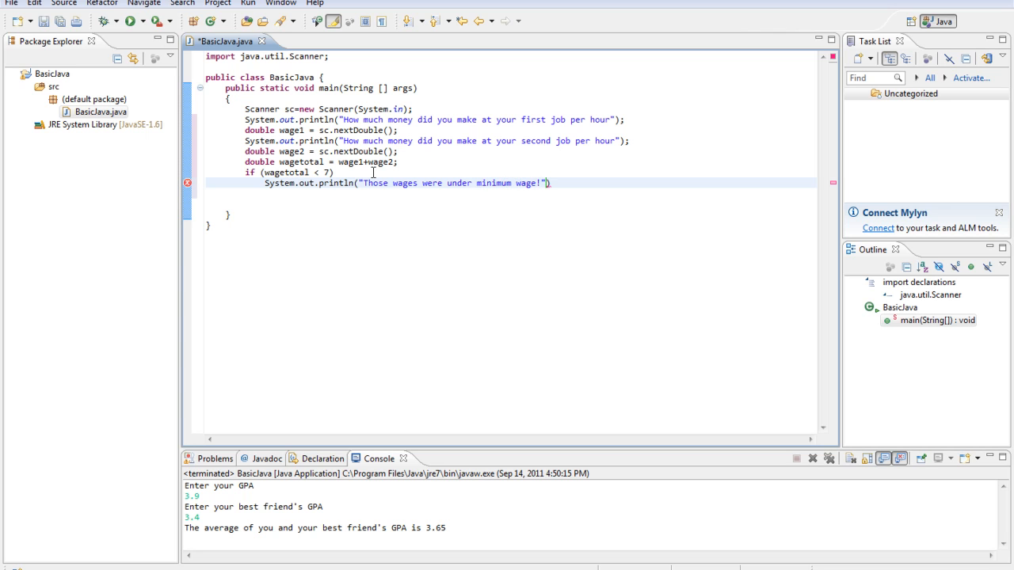
pyautogui.write(';')
pyautogui.write('else')
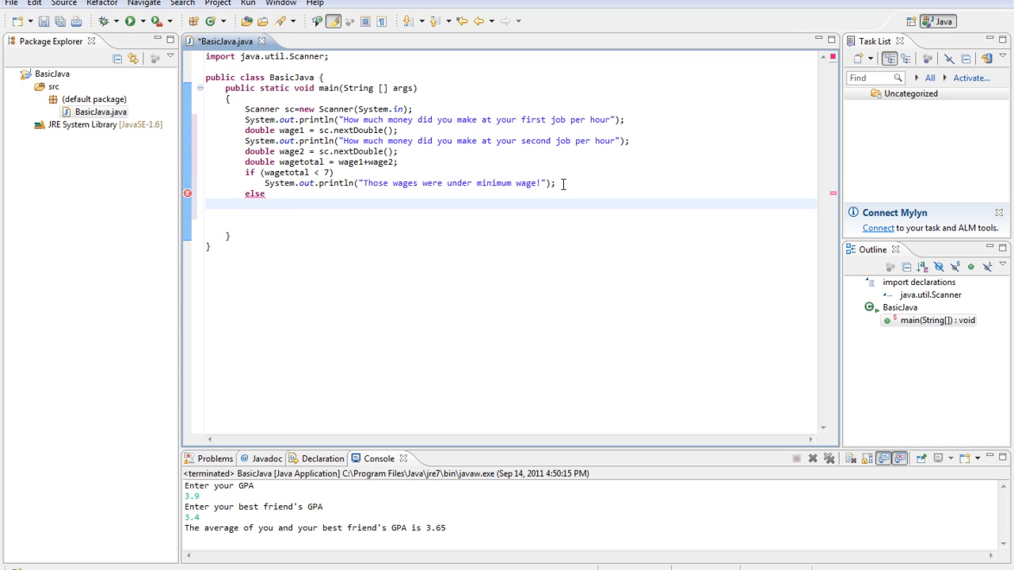
# Add an else branch printing "Those wages were over minumum wage!".
pyautogui.write('Sys')
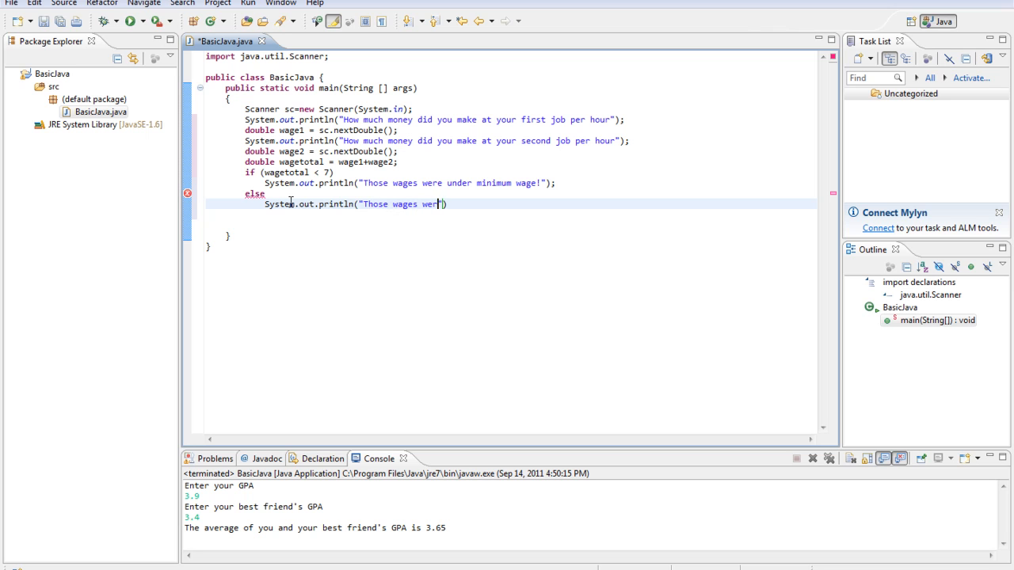
pyautogui.write('over minumum wage!')
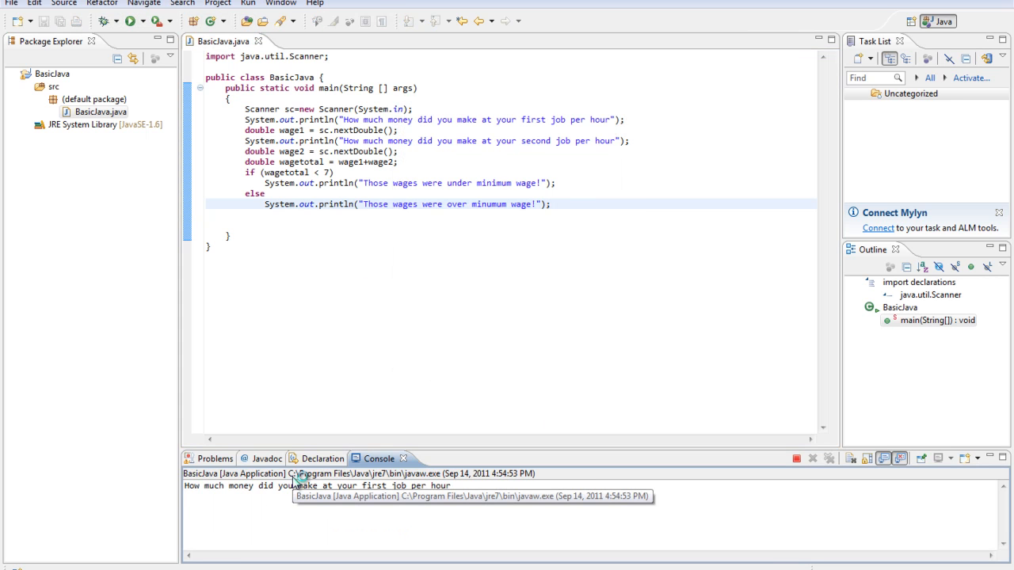
# Enter wages 3 and 2 in the Console, getting the under-minimum-wage message.
pyautogui.write('3')
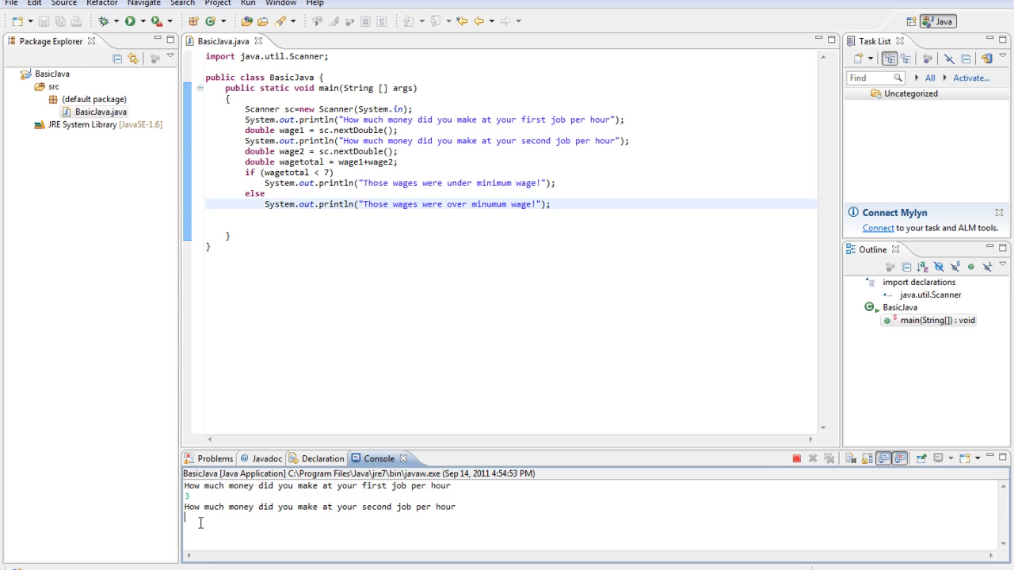
pyautogui.write('2')
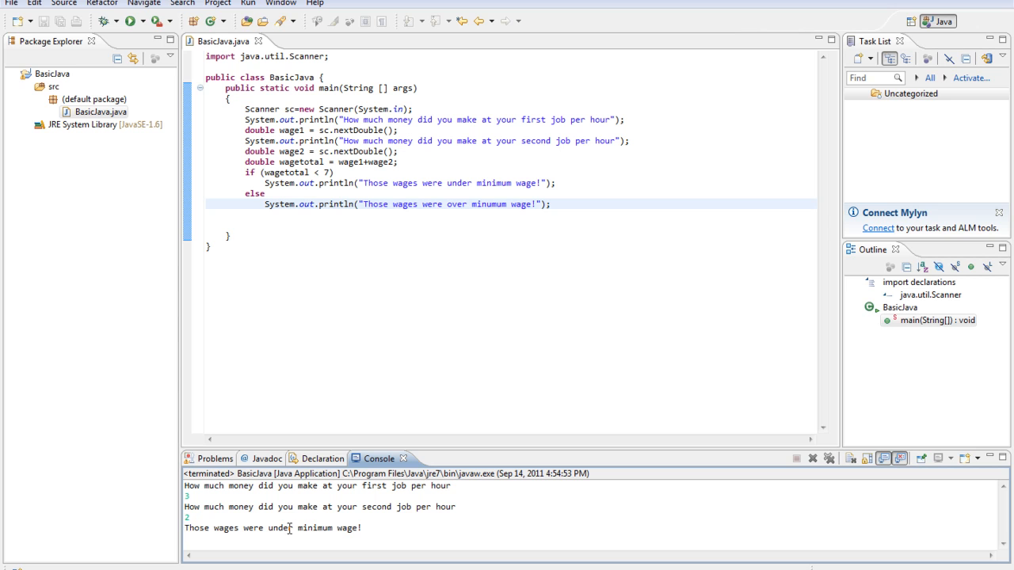
pyautogui.moveTo(379, 186)
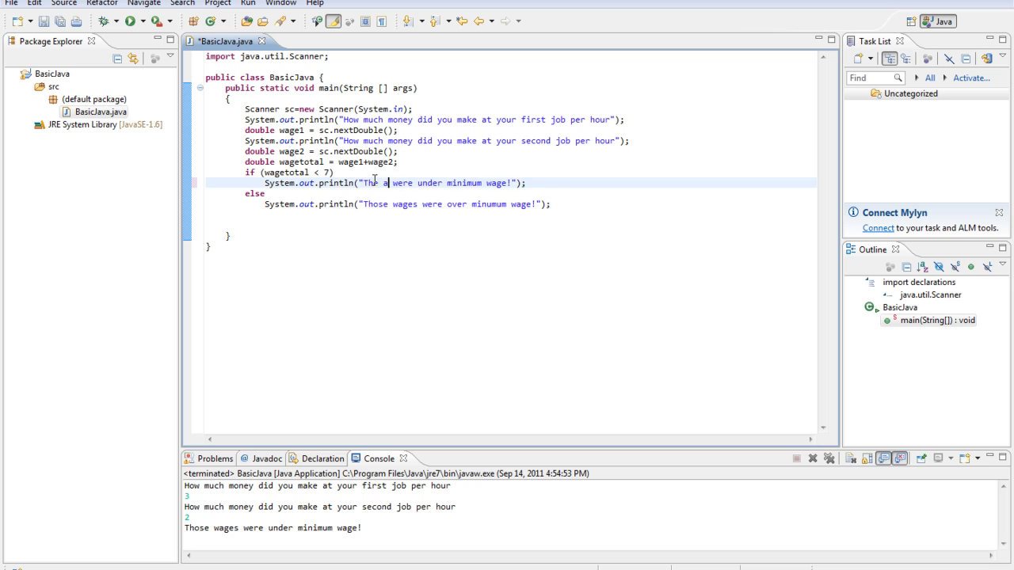
# Rewrite both messages as "The average of those wages, "+wagetotal+" were under/over minimum wage!".
pyautogui.write('verage of those wage')
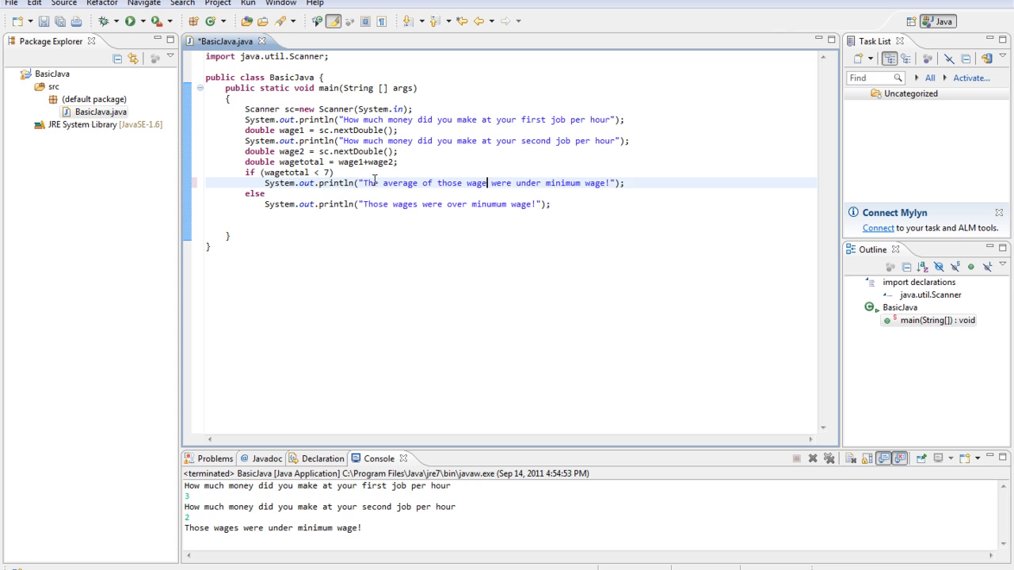
pyautogui.write('s, "+')
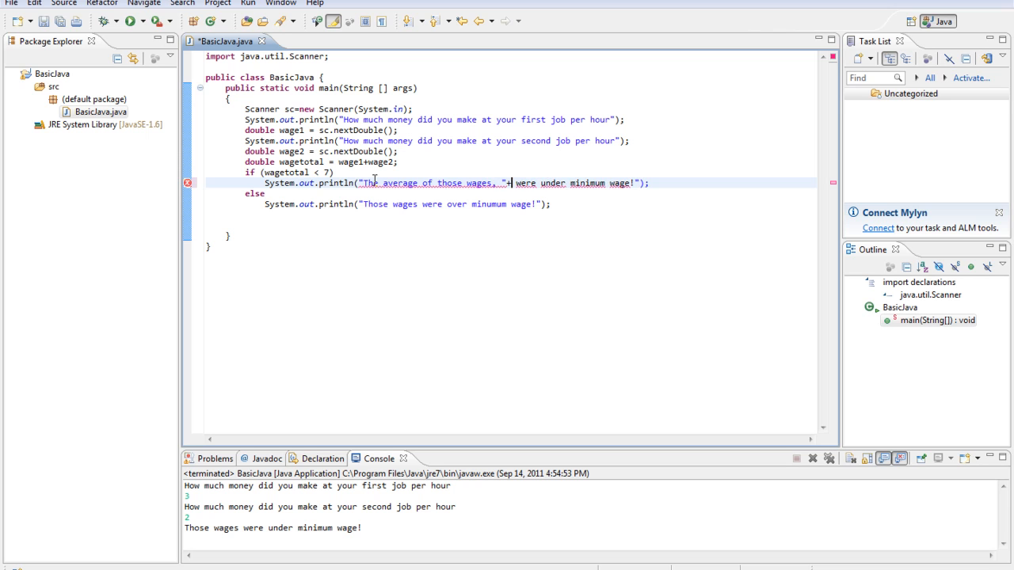
pyautogui.write('wageo')
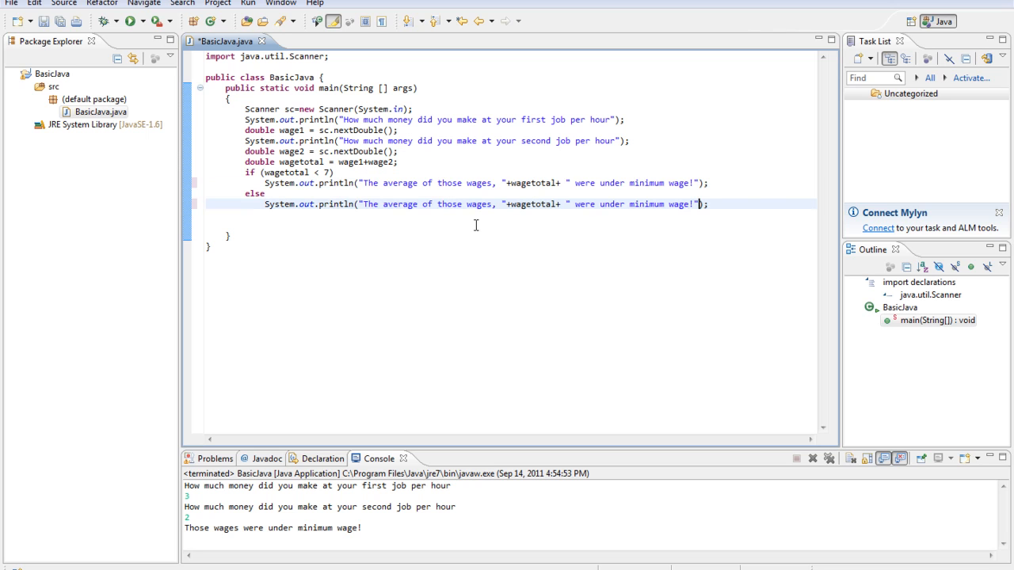
pyautogui.moveTo(618, 203)
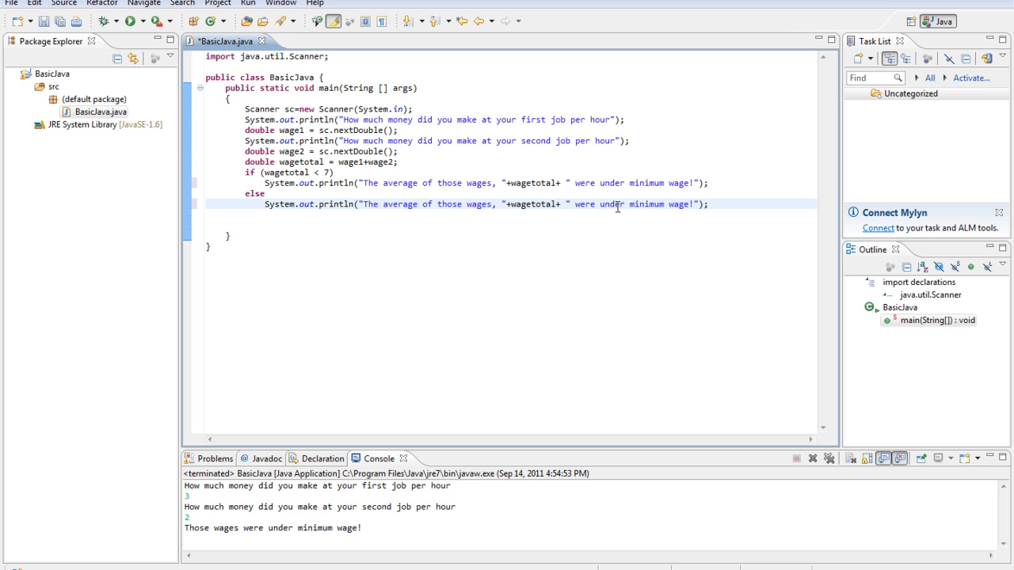
pyautogui.write('over')
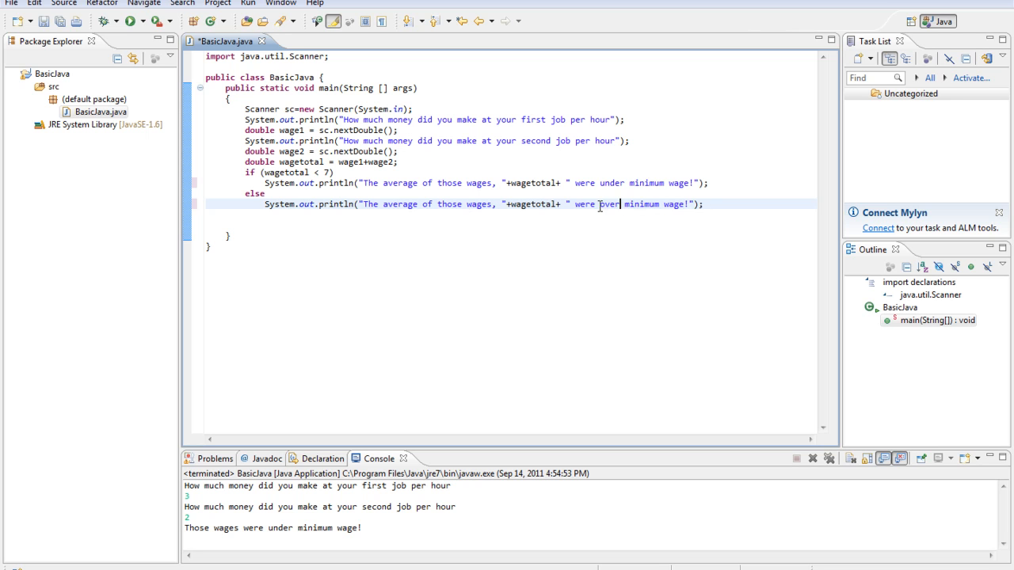
# Save and launch the program, then test with wages 4 and 5 for the 9.0 over message.
pyautogui.click(127, 21)
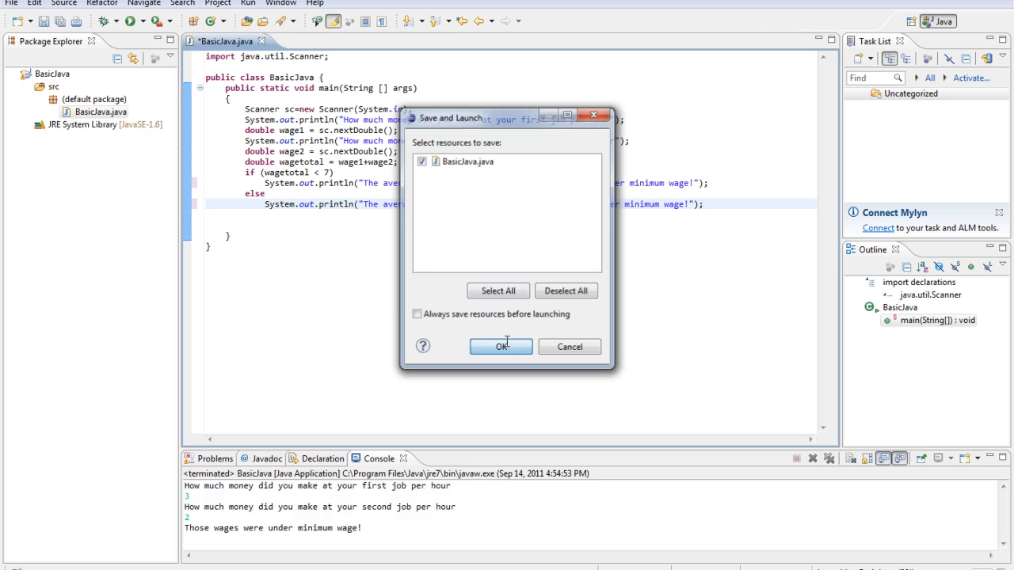
pyautogui.click(500, 345)
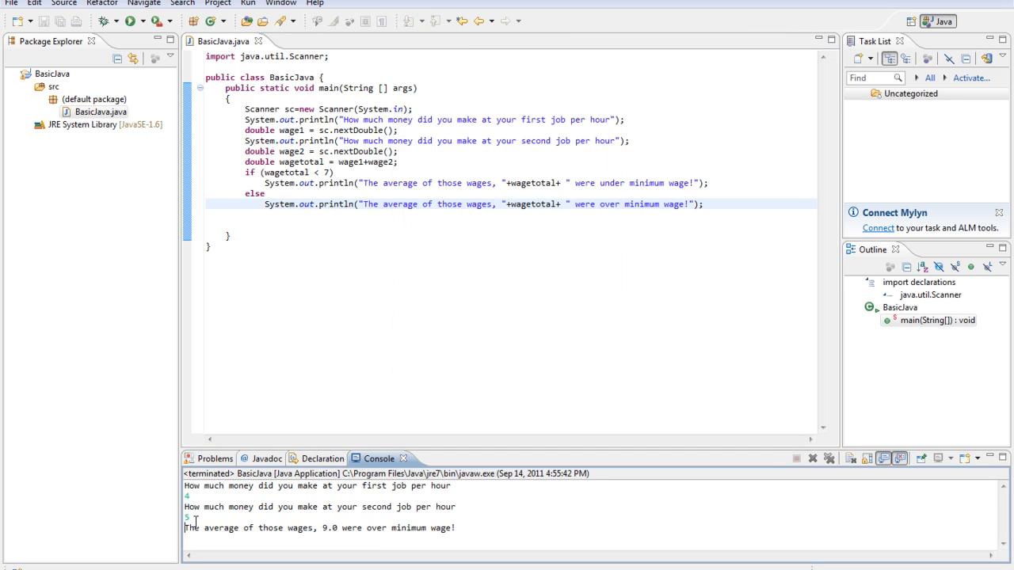
pyautogui.moveTo(386, 561)
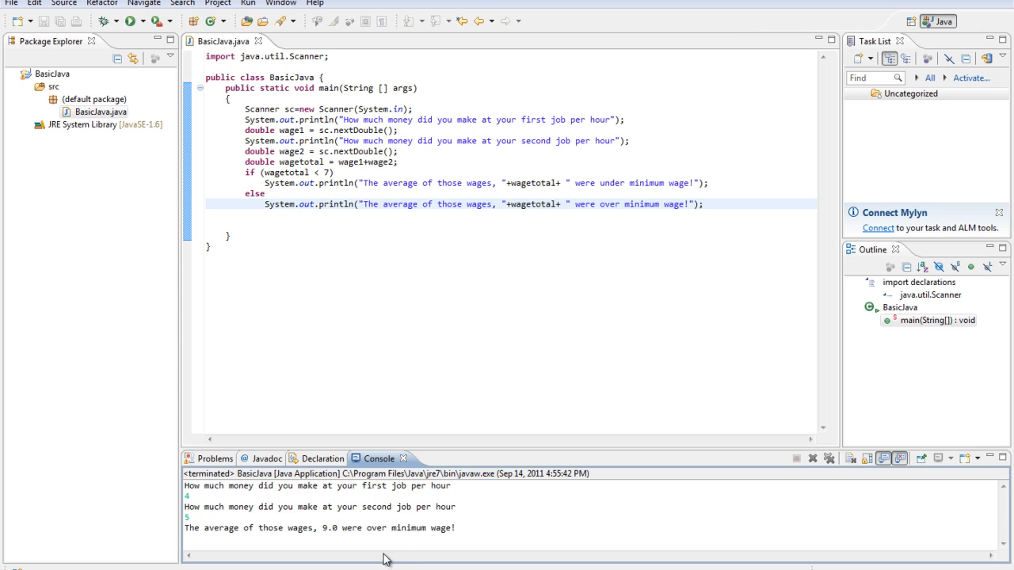
pyautogui.moveTo(326, 176)
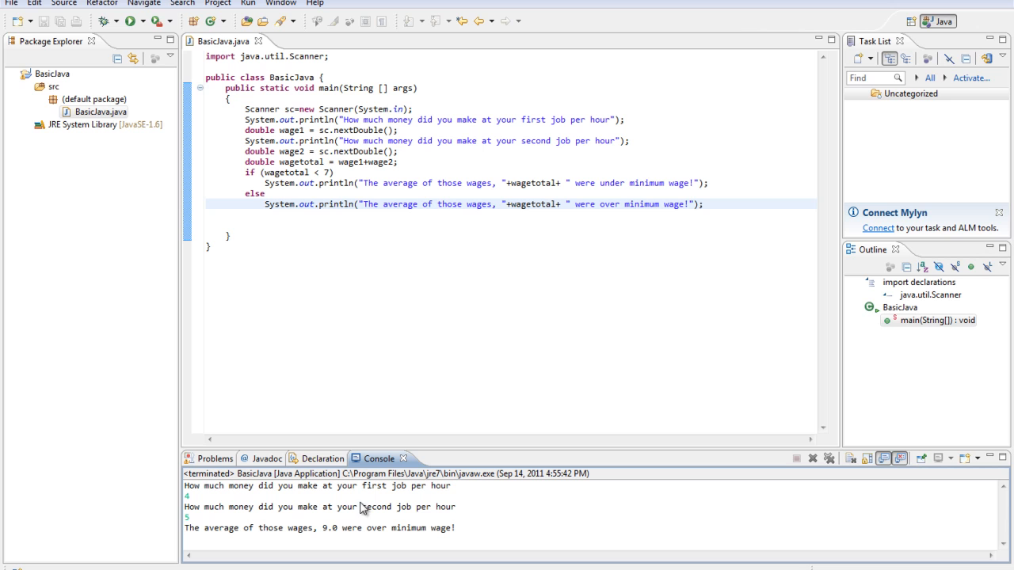
# Change wagetotal to (wage1+wage2)/2 so it computes the true average.
pyautogui.doubleClick(291, 152)
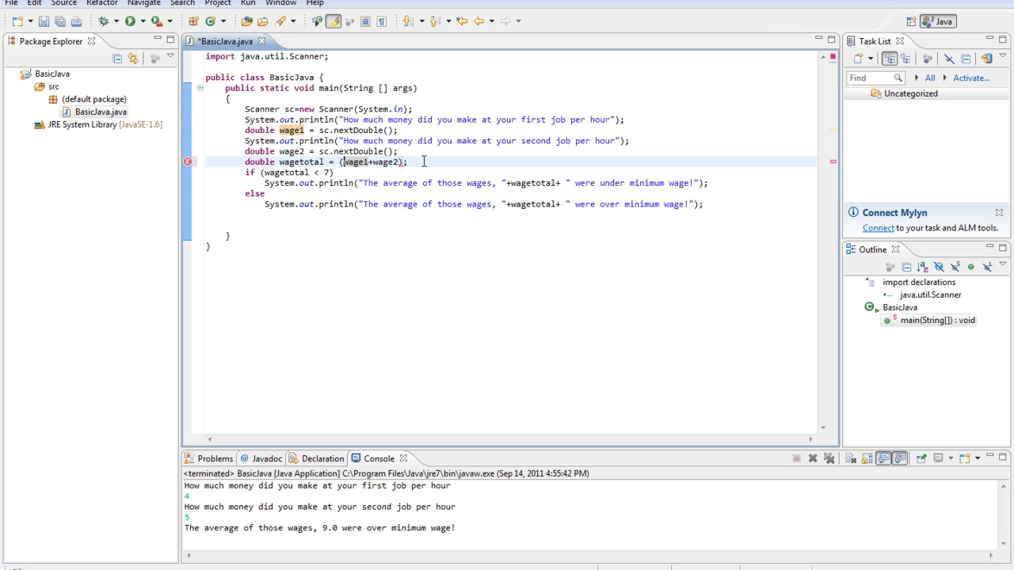
pyautogui.write('/2')
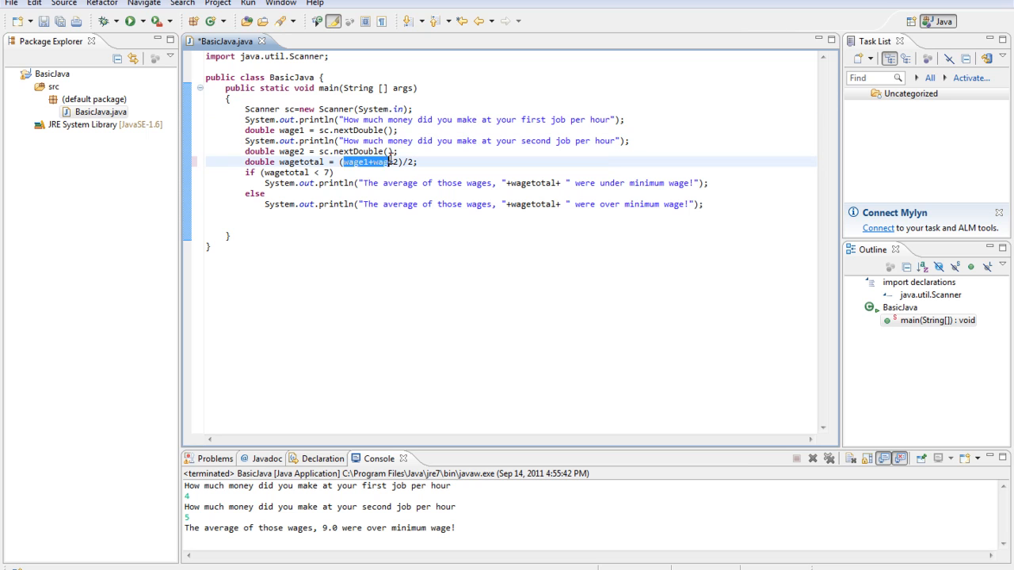
# Save and run the averaging fix with low test wages, printing 3.5 under minimum wage.
pyautogui.click(127, 23)
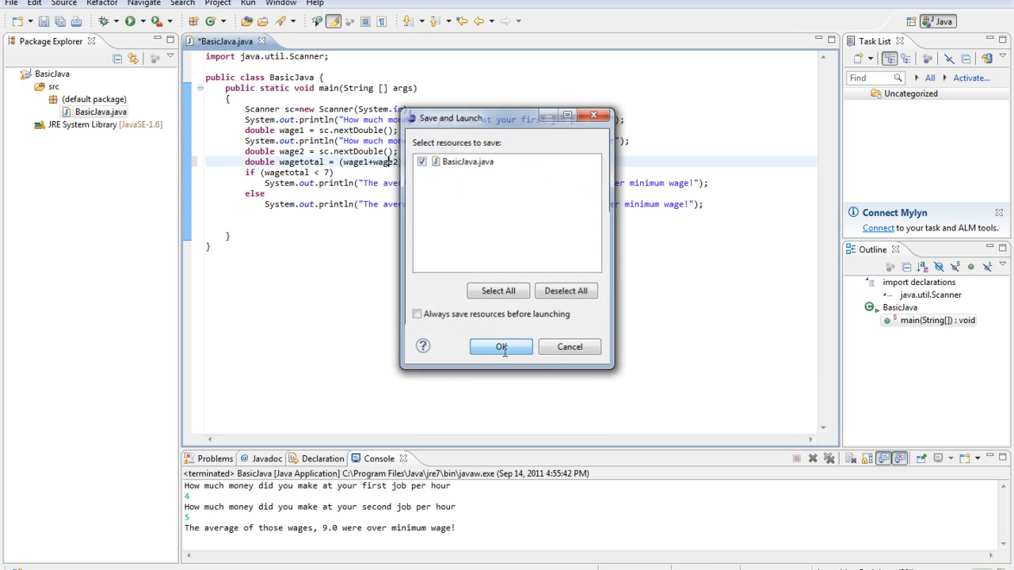
pyautogui.click(501, 347)
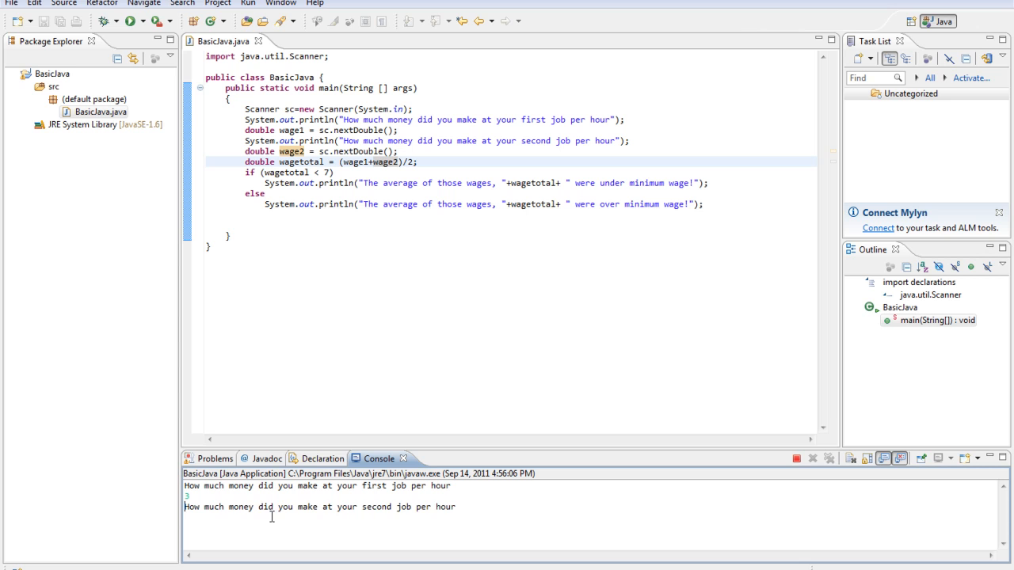
pyautogui.write('4')
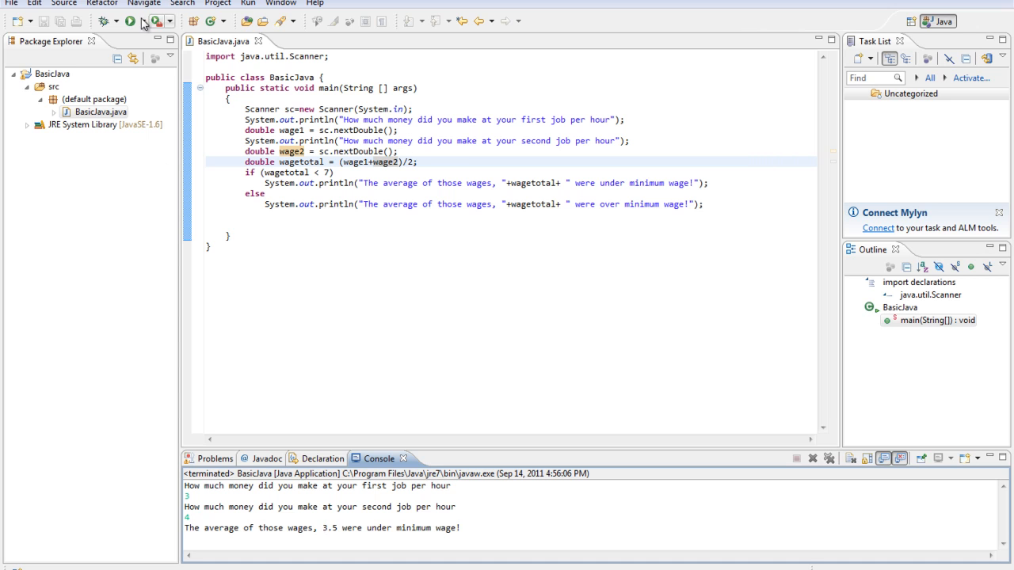
# Run again with wages 90 and 87, printing 88.5 over minimum wage.
pyautogui.click(130, 22)
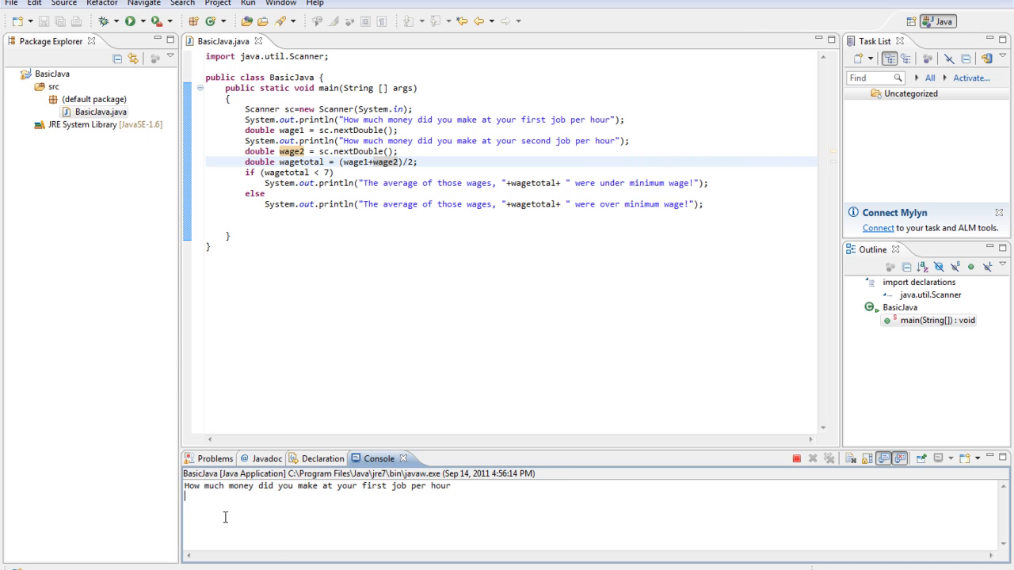
pyautogui.write('90')
pyautogui.write('87')
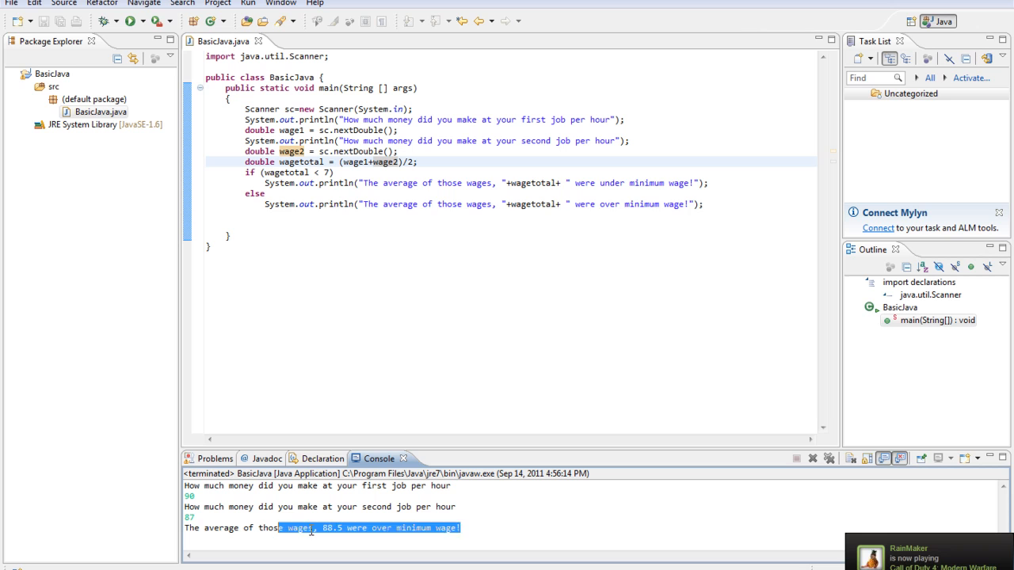
pyautogui.click(602, 203)
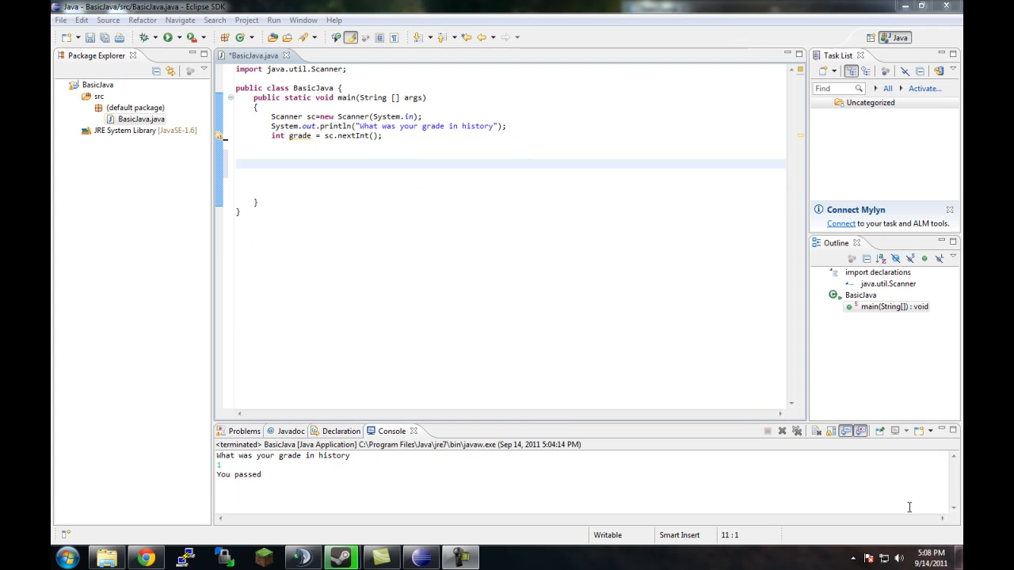
pyautogui.moveTo(860, 499)
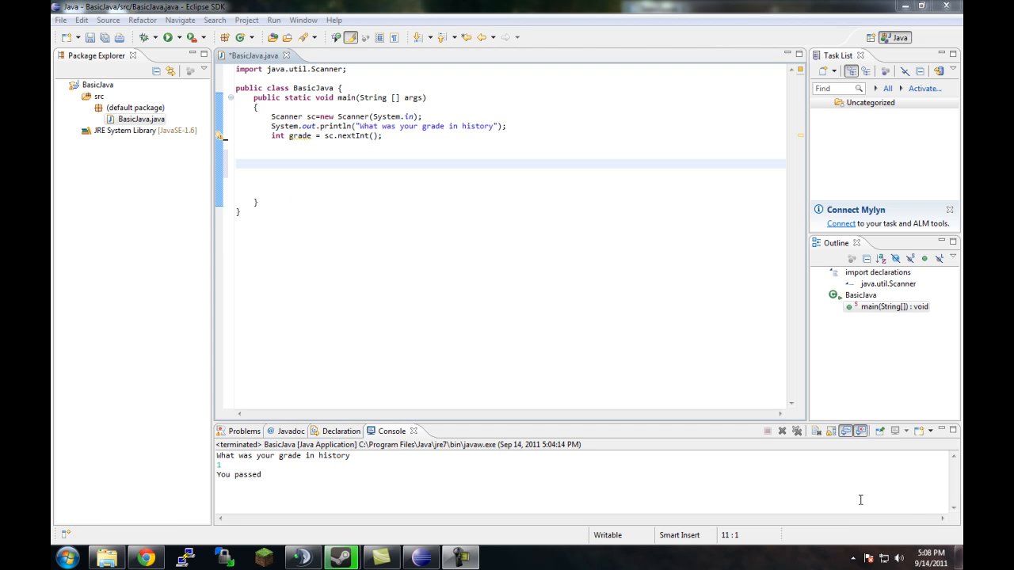